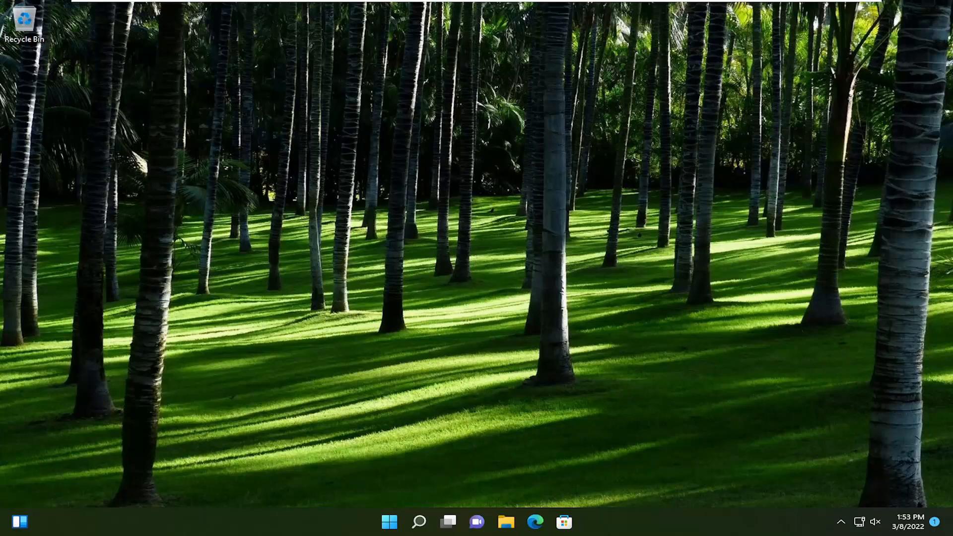
mouse_move(398, 384)
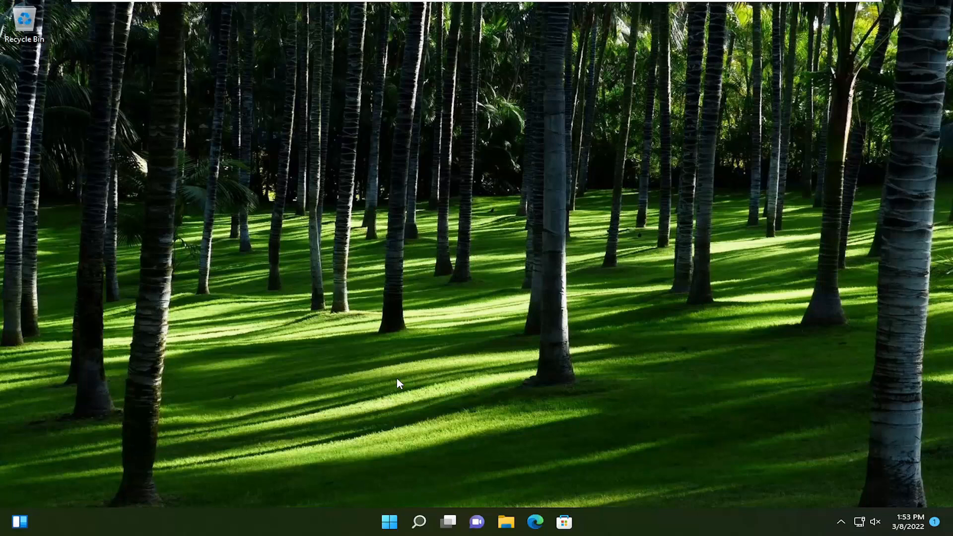
mouse_move(396, 384)
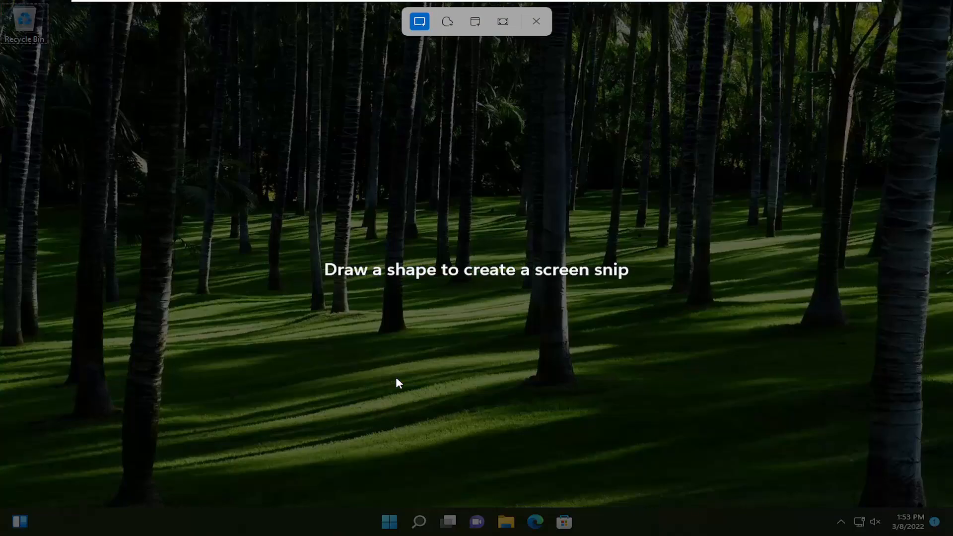
mouse_move(425, 41)
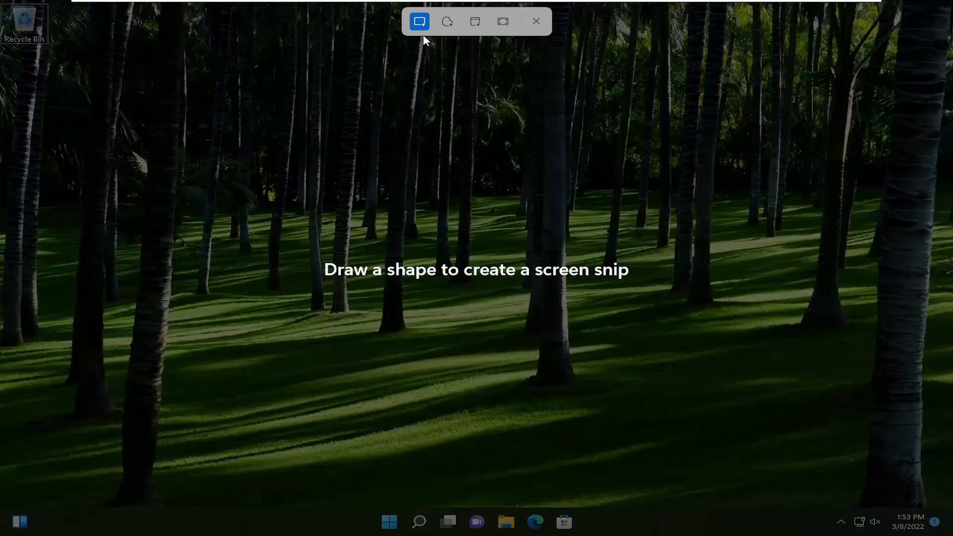
mouse_move(447, 21)
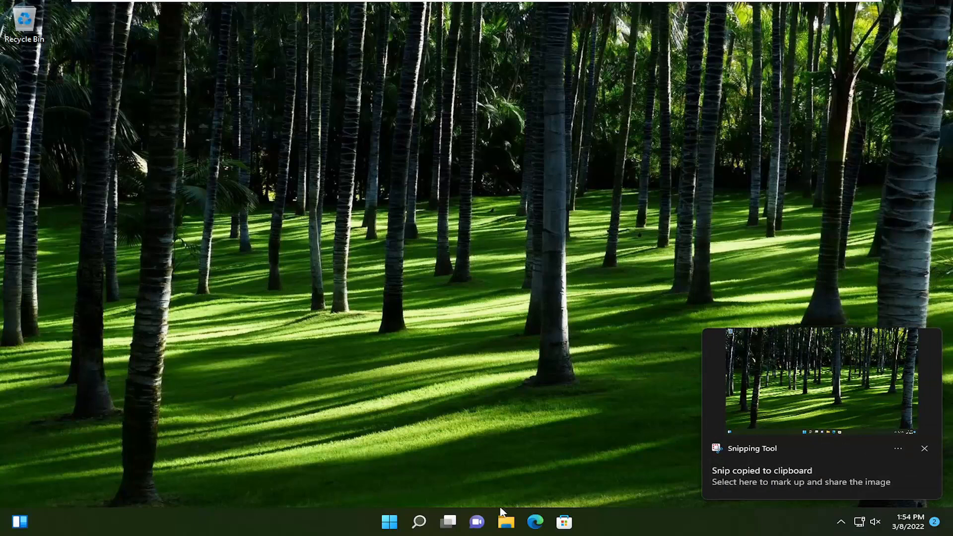
Paste the screen snip into a new WordPad document, then close WordPad without saving
click(419, 522)
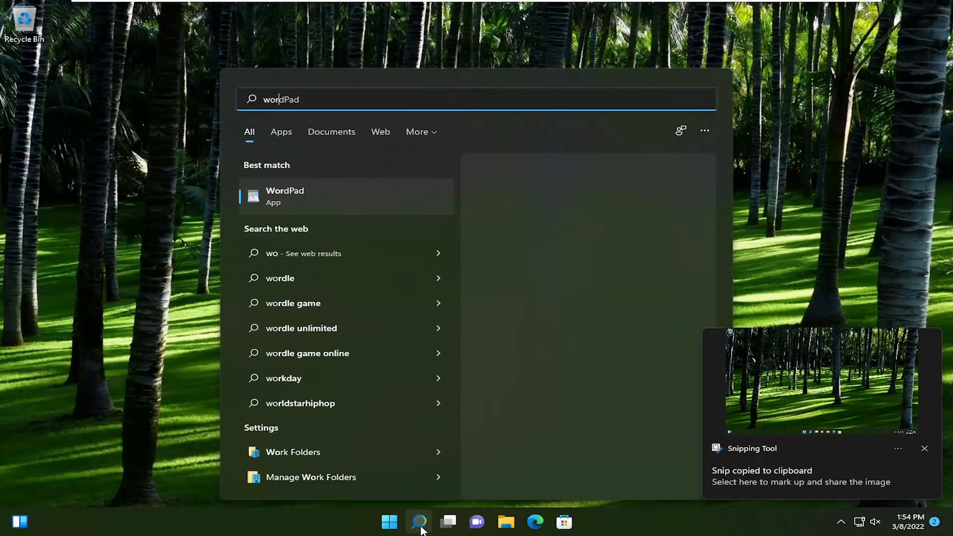
click(284, 196)
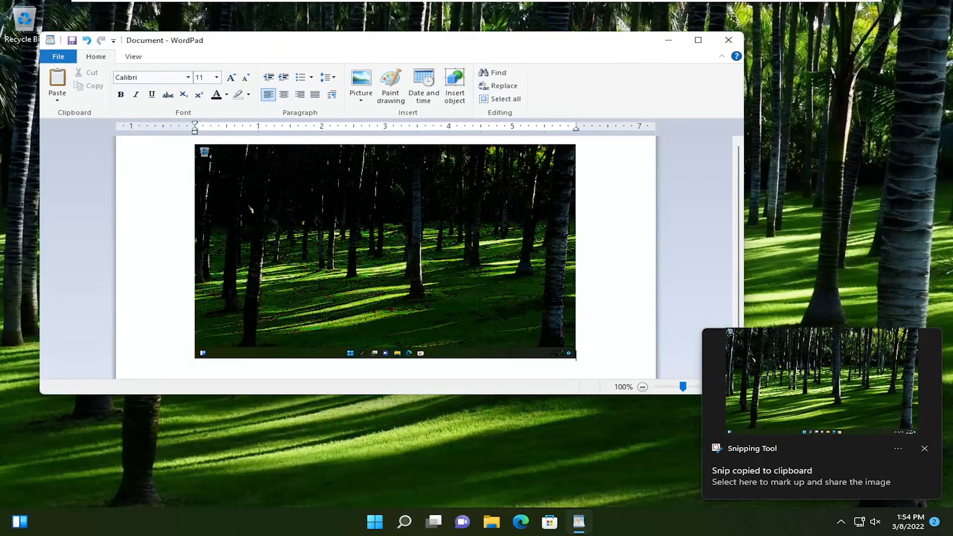
click(727, 41)
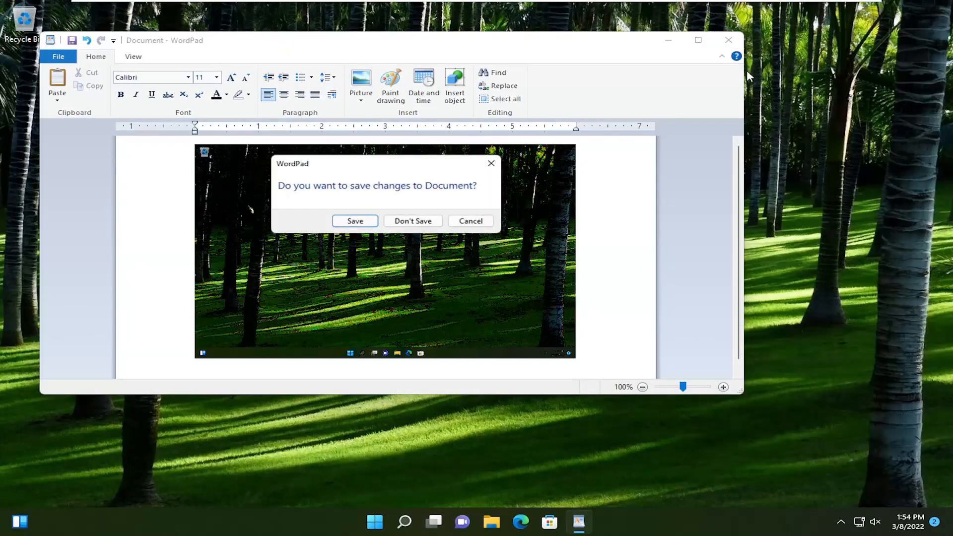
click(413, 220)
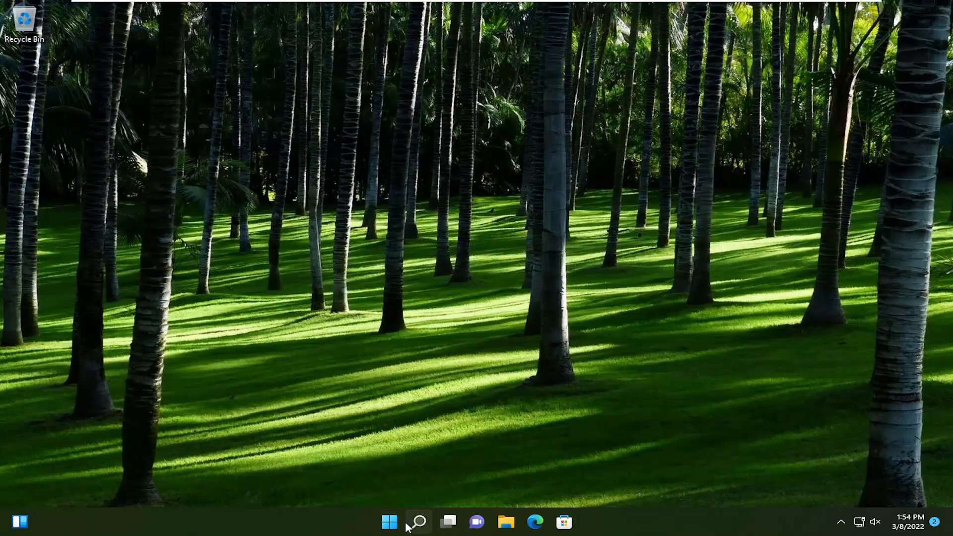
Launch the Snipping Tool app from Start search, bringing up its main window
click(418, 521)
text(snipping)
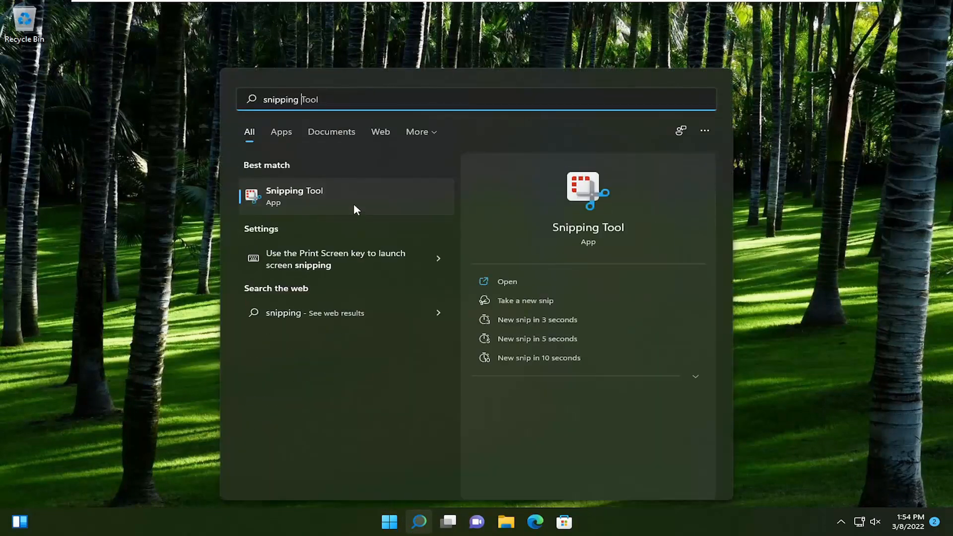
click(293, 196)
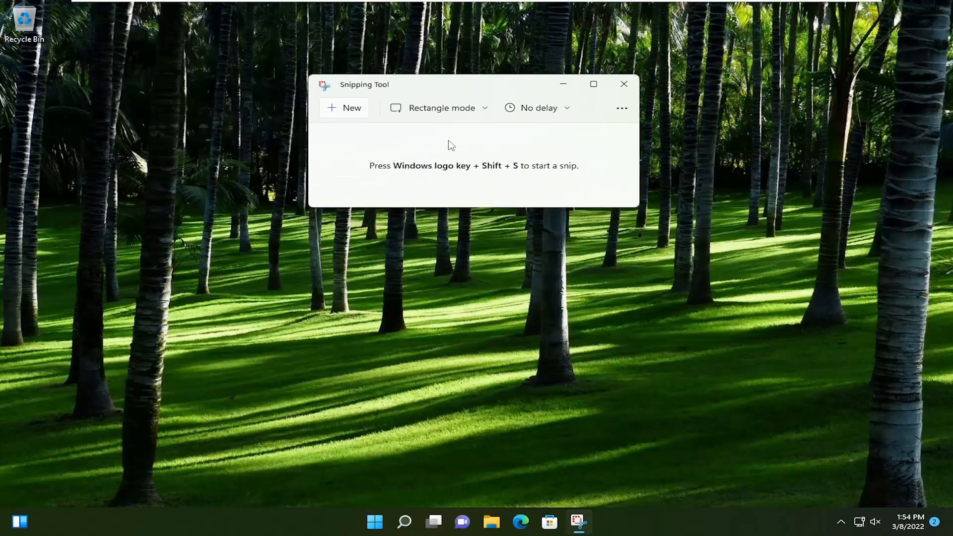
click(442, 108)
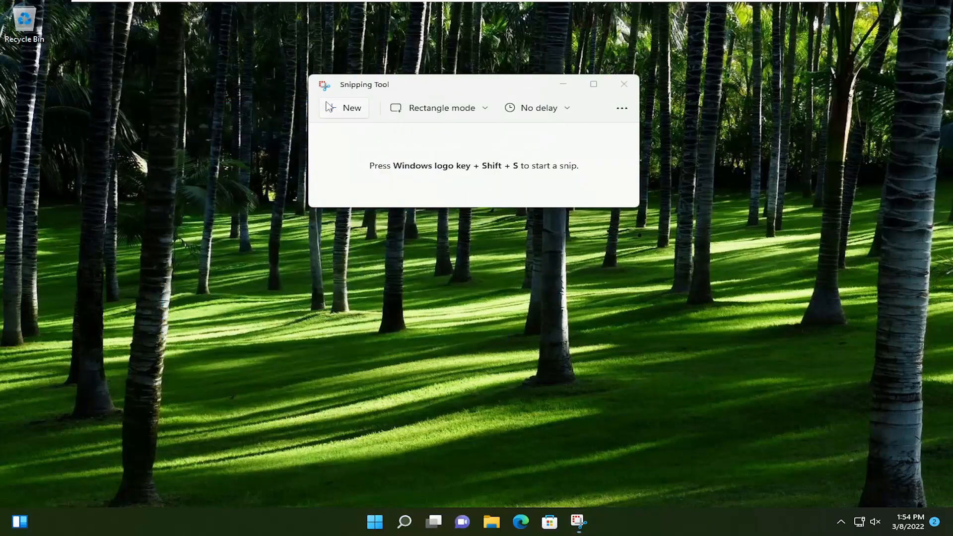
mouse_move(605, 357)
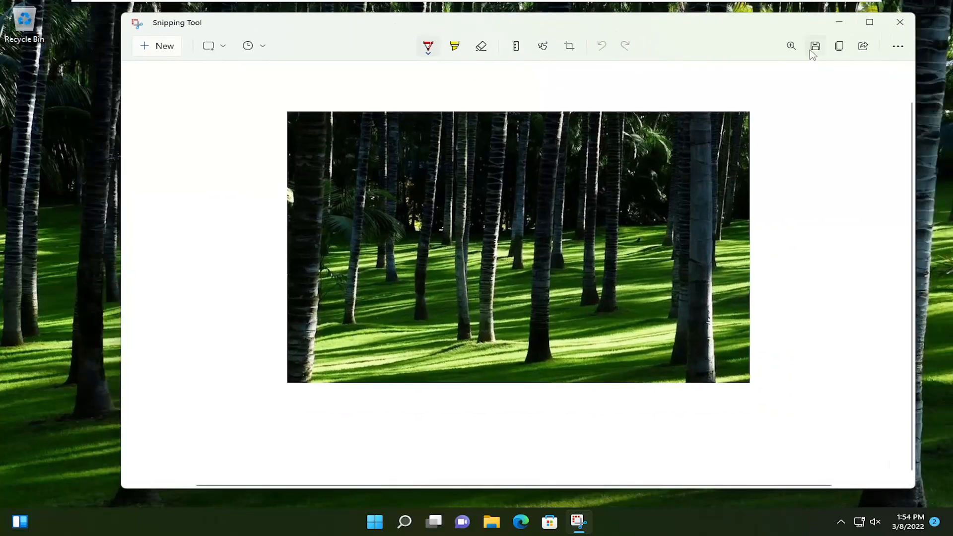
Capture a new snip of the forest desktop, then close Snipping Tool
click(815, 45)
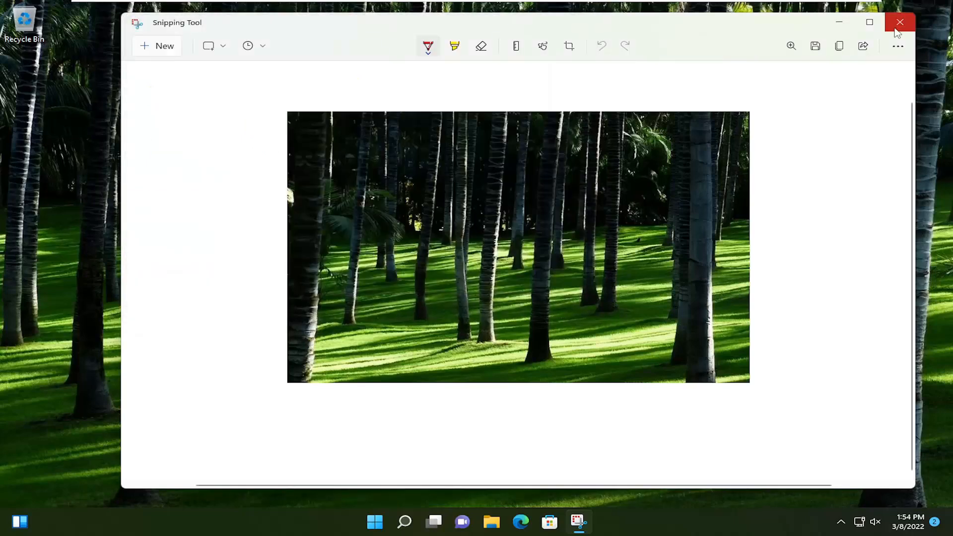
click(899, 22)
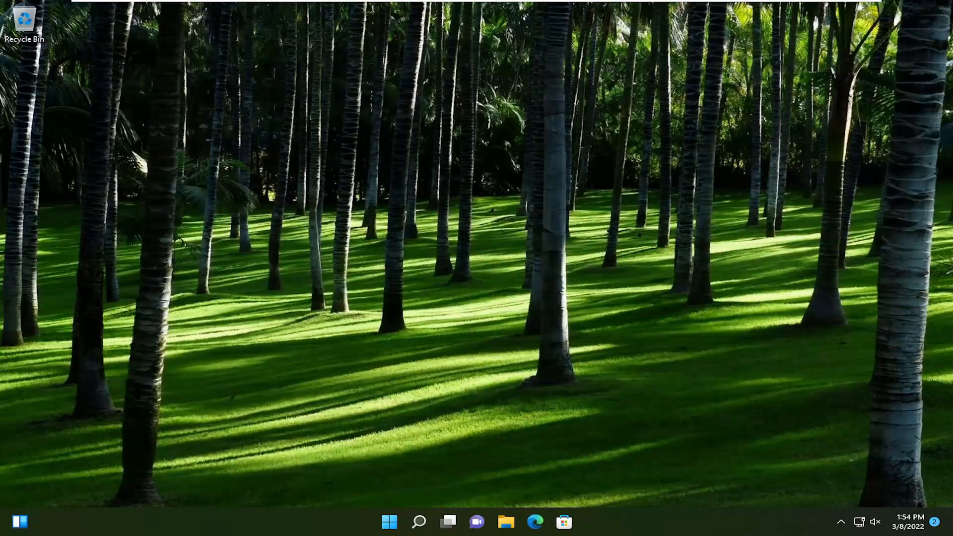